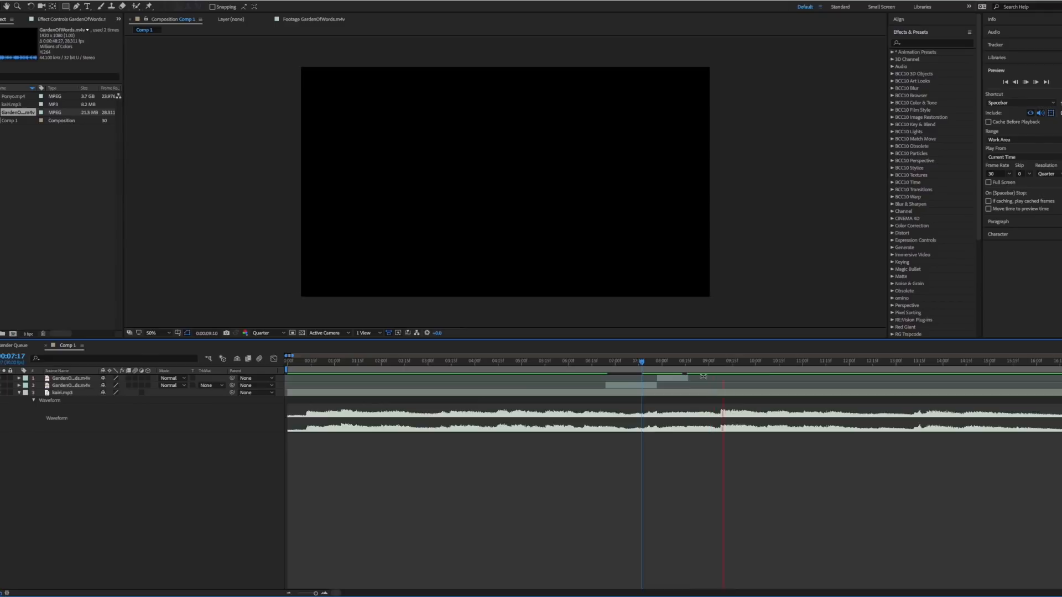
Move the playhead to an earlier frame, then to the cut between the two Garden of Words clips.
left_click(580, 361)
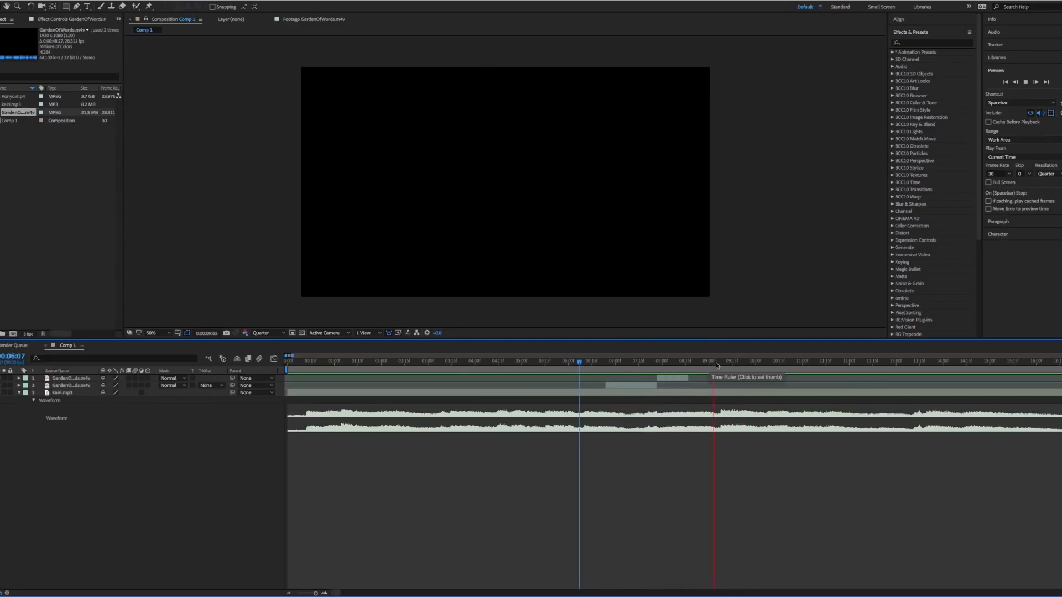
left_click(720, 360)
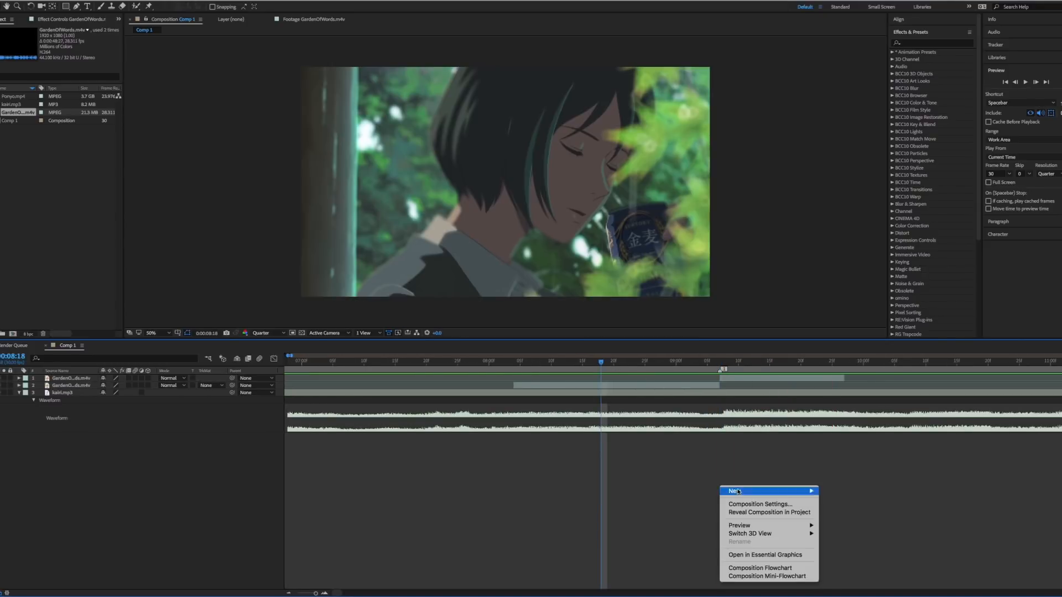
Create the camera and null layers, then select the clip comps for precomposing.
left_click(735, 491)
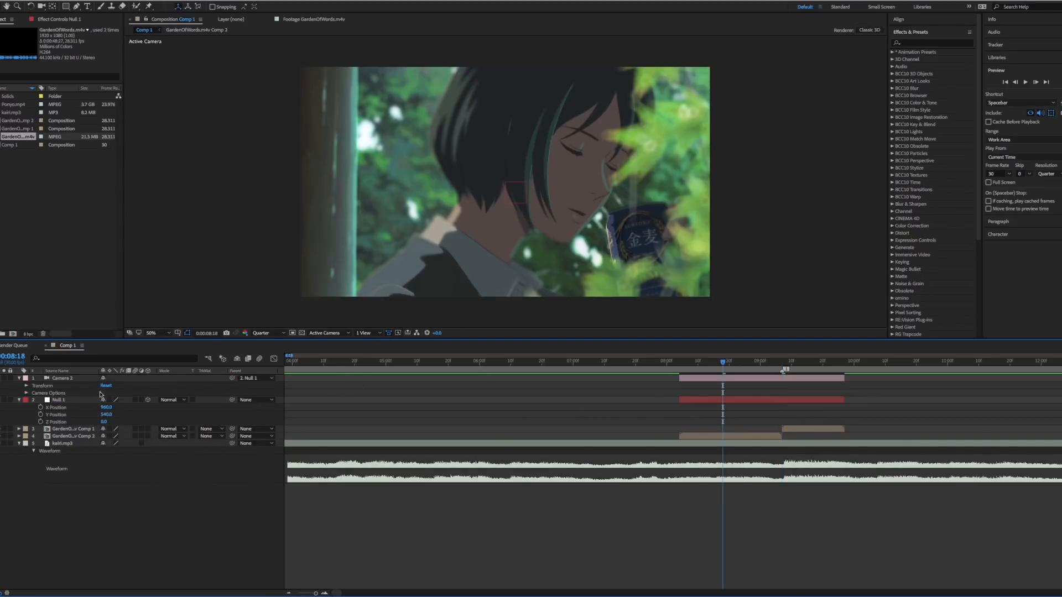
left_click(71, 429)
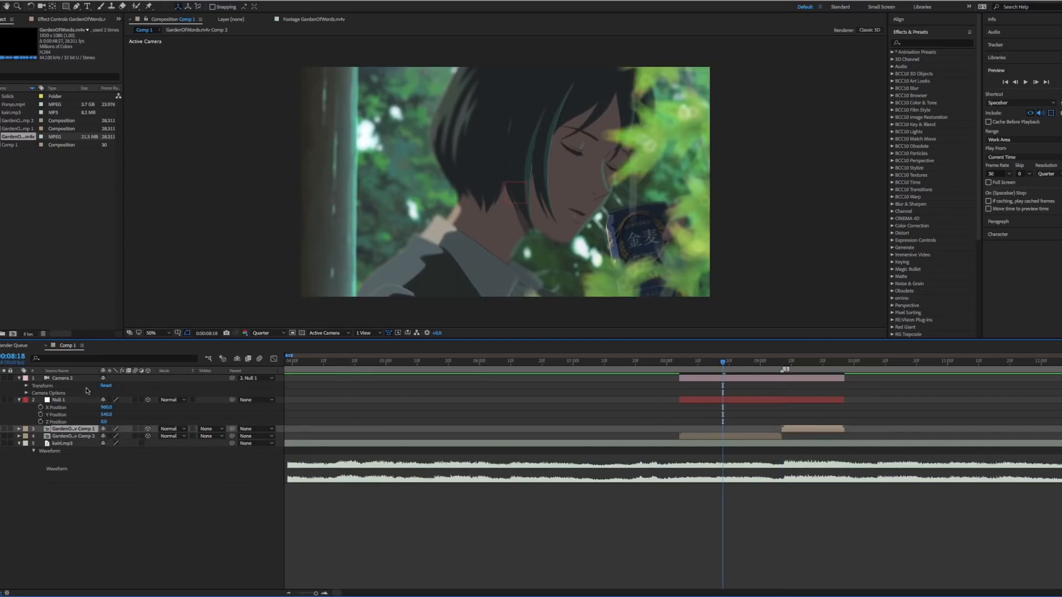
left_click(62, 378)
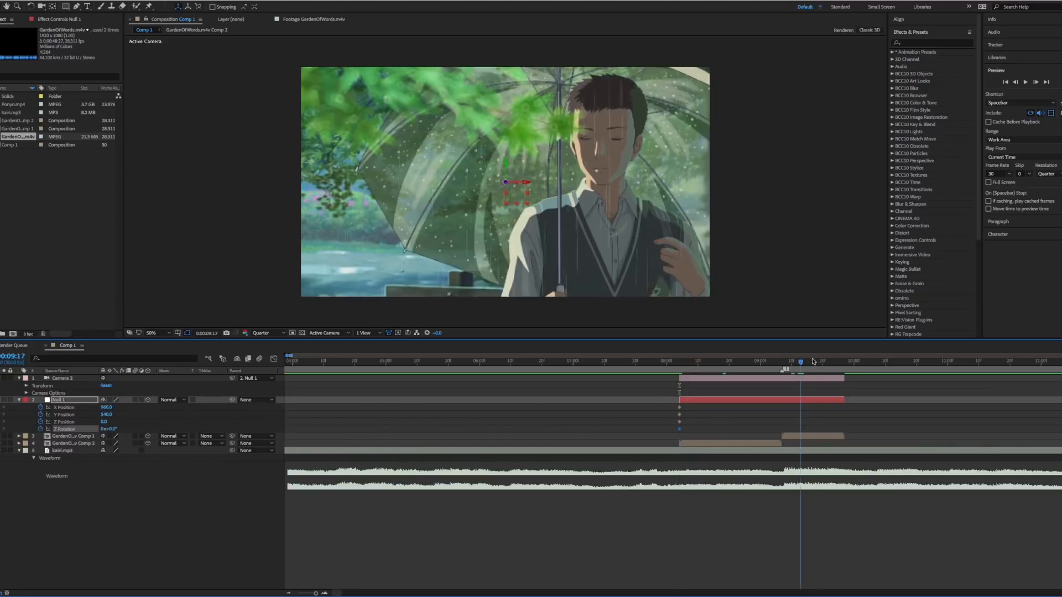
Keyframe Null 1's X/Y/Z position and Z rotation at the transition start and middle, and enable time remapping on the comps.
left_click(806, 361)
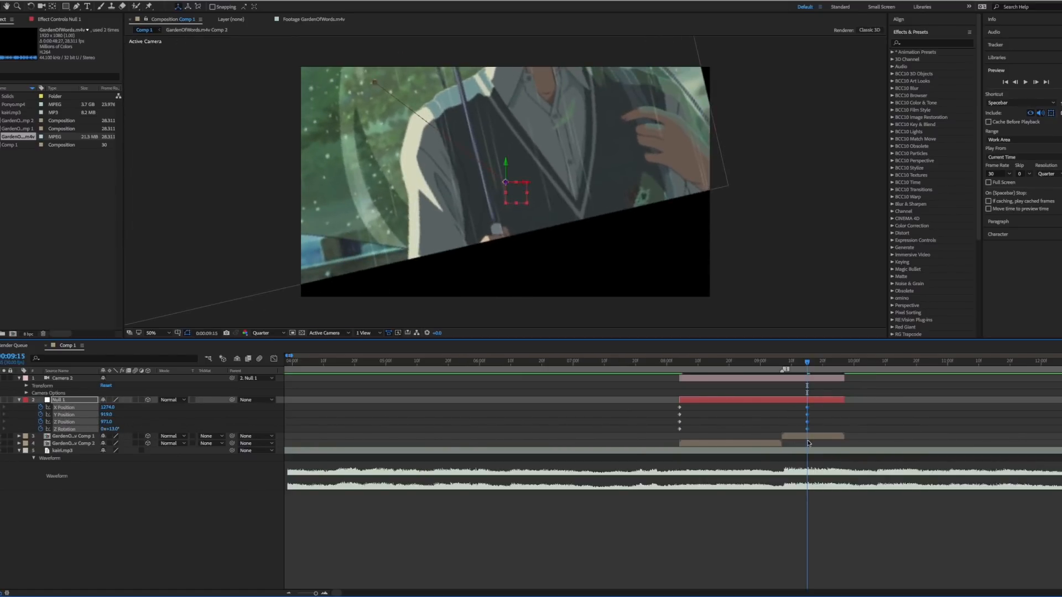
left_click(672, 361)
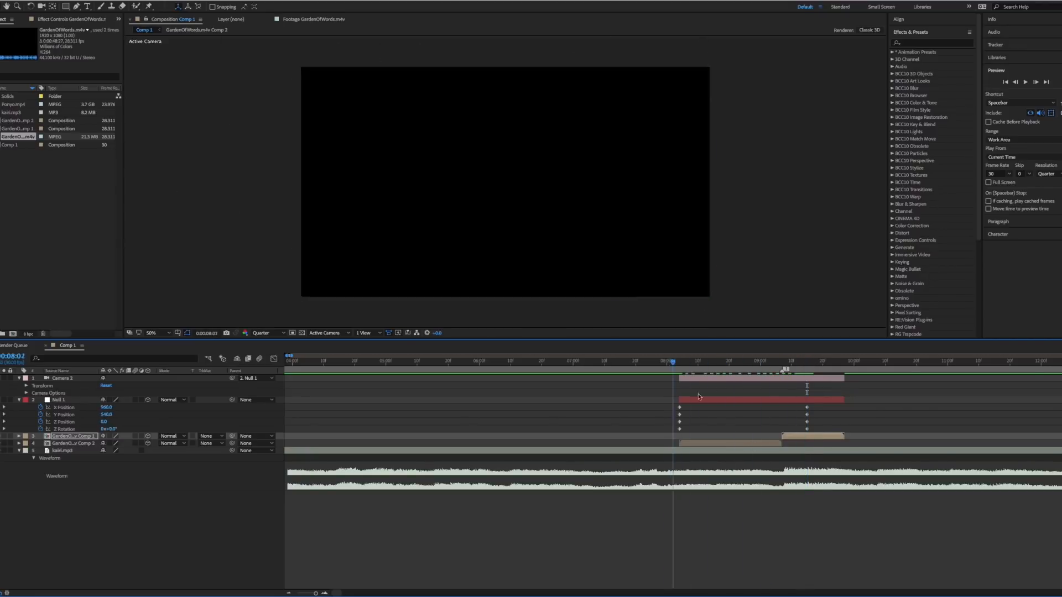
left_click(59, 399)
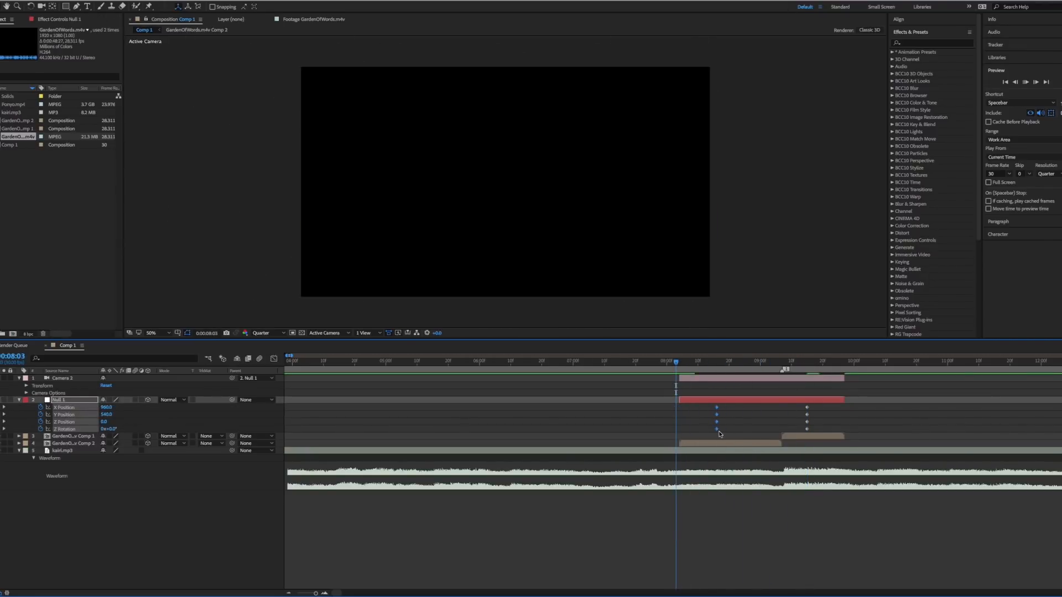
left_click(783, 360)
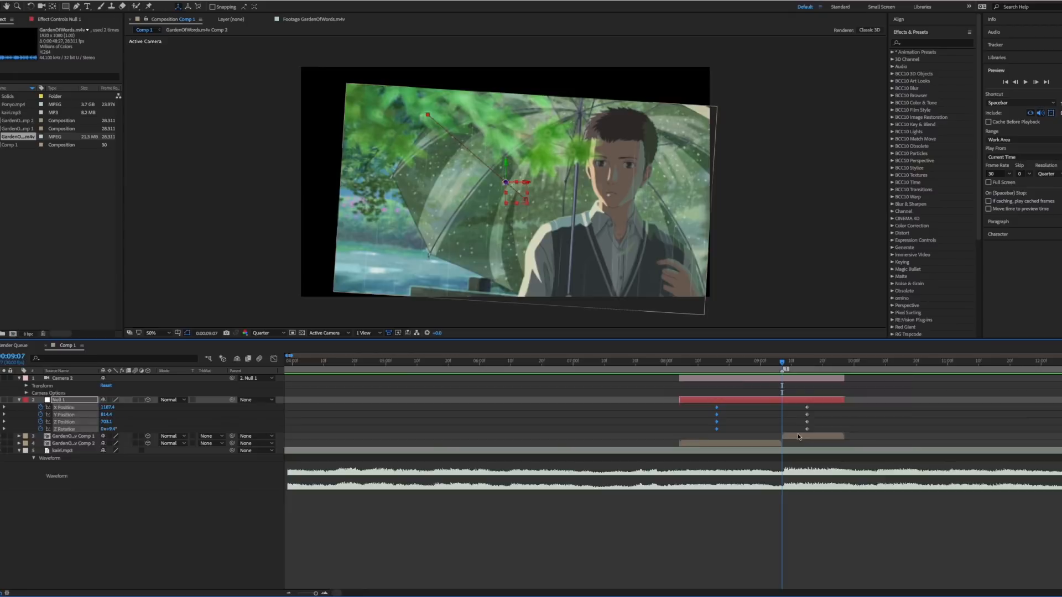
right_click(73, 450)
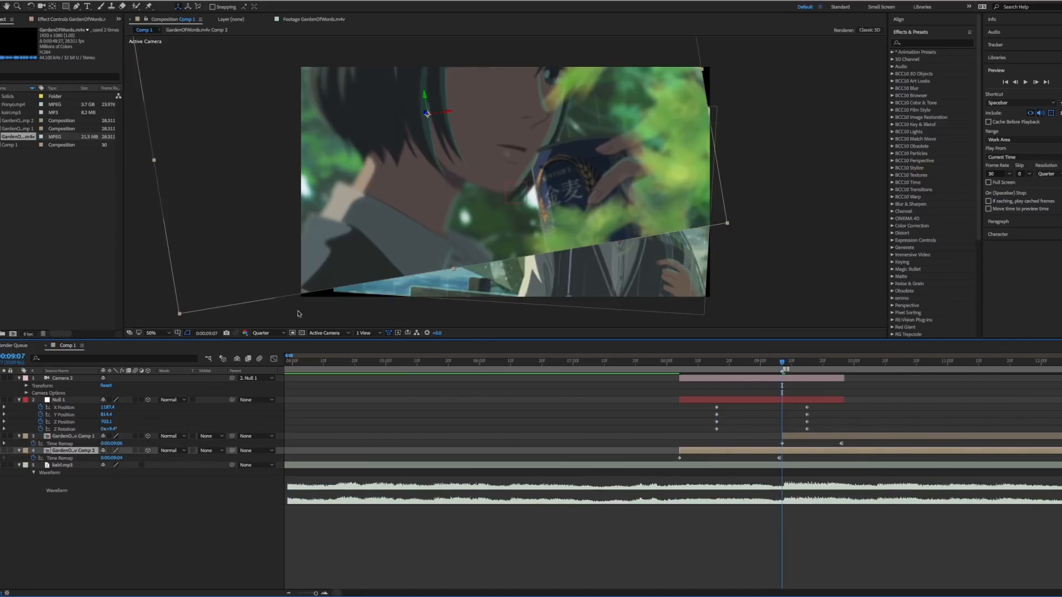
Apply Motion Tile with Mirror Edges to the clip comps and keyframe the second comp's opacity.
type("motion")
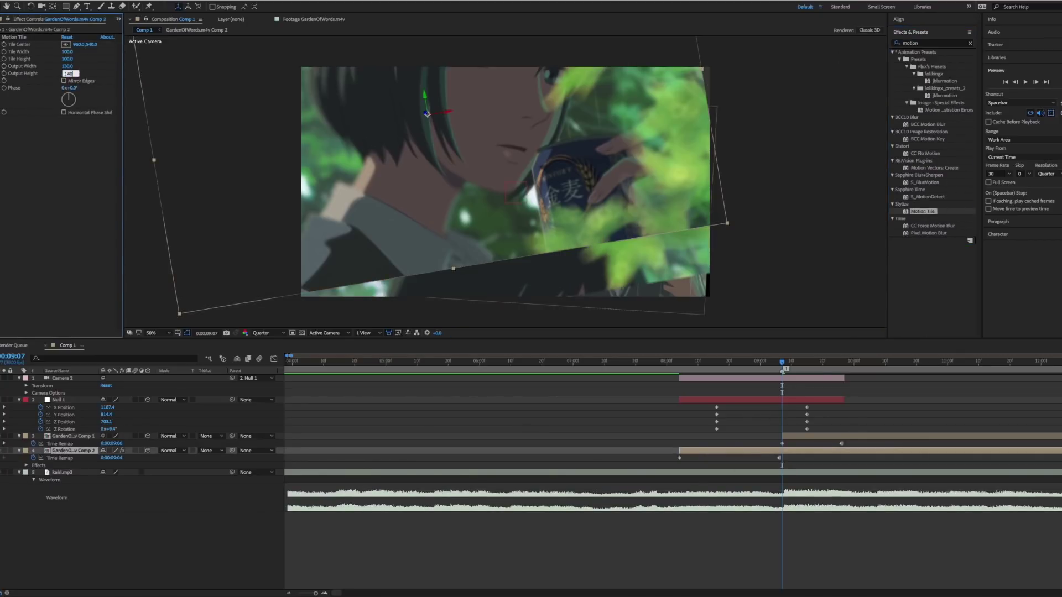
left_click(154, 333)
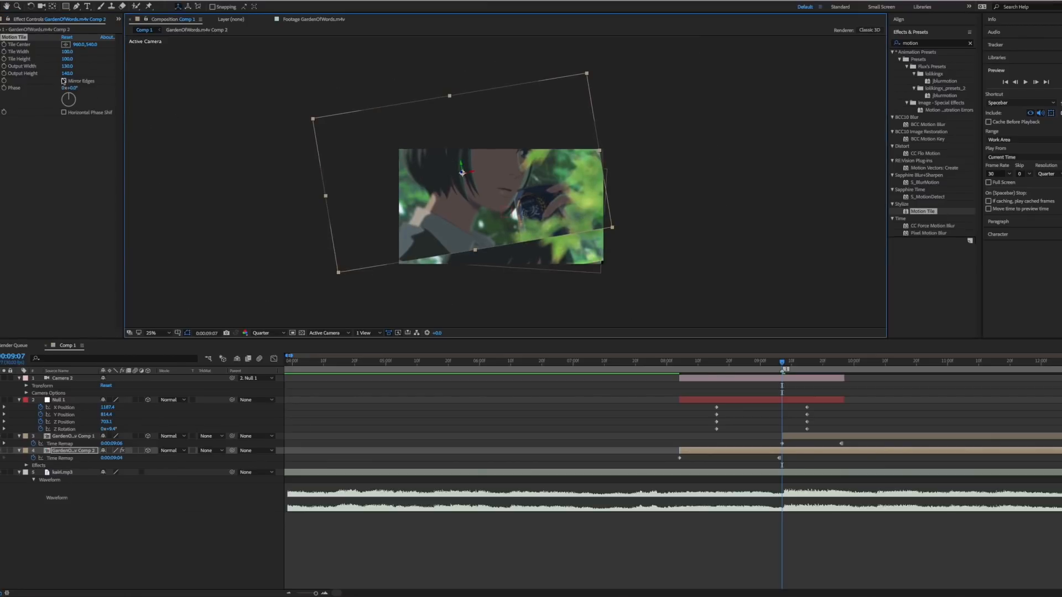
left_click(72, 436)
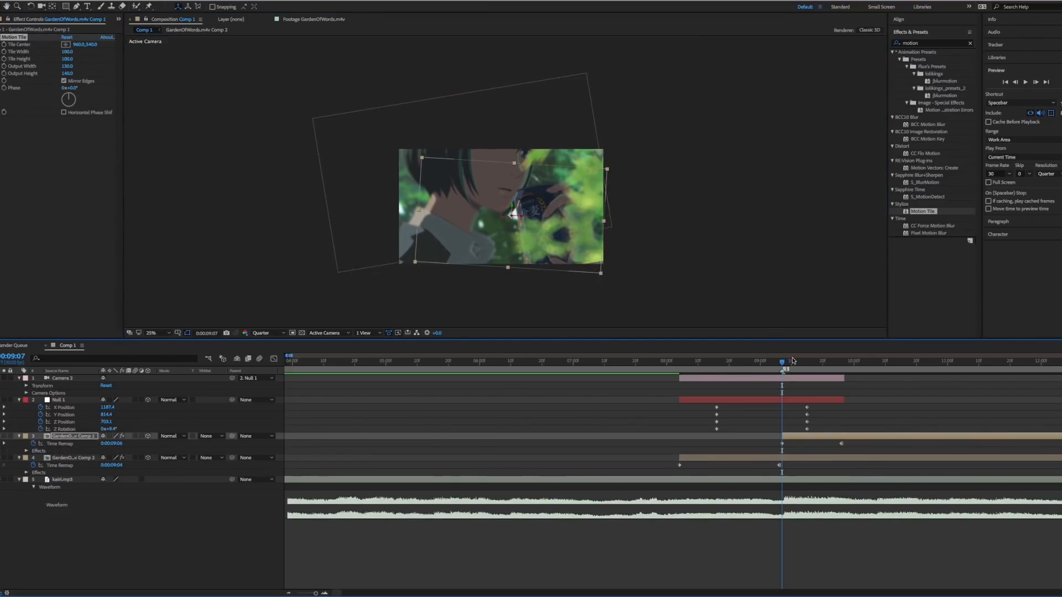
left_click(68, 458)
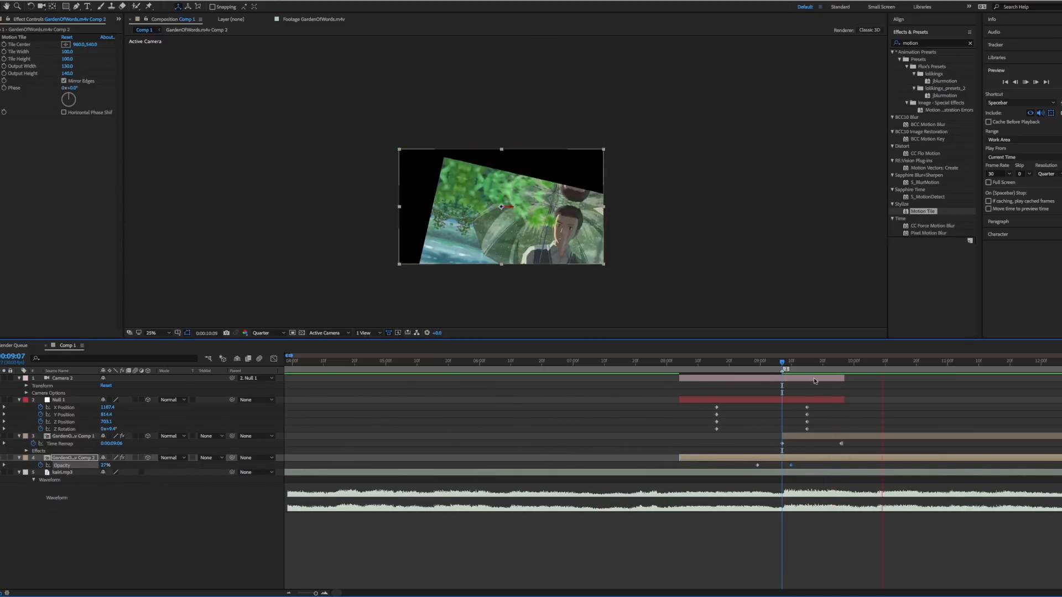
Reshape Null 1's keyframes into a sharp ease in the Graph Editor and scrub to check.
left_click(60, 399)
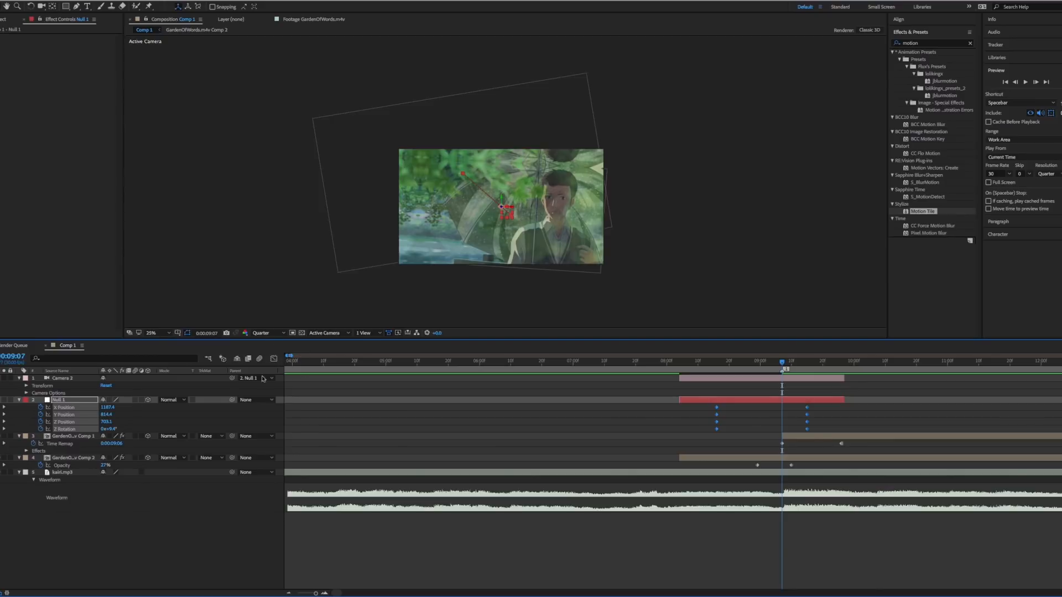
left_click(752, 584)
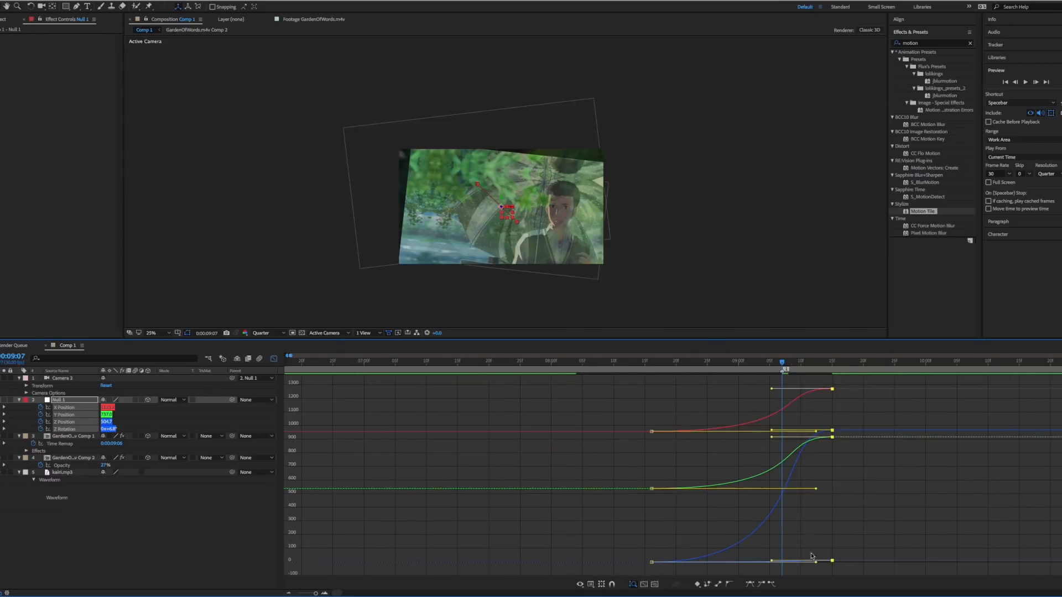
left_click(724, 362)
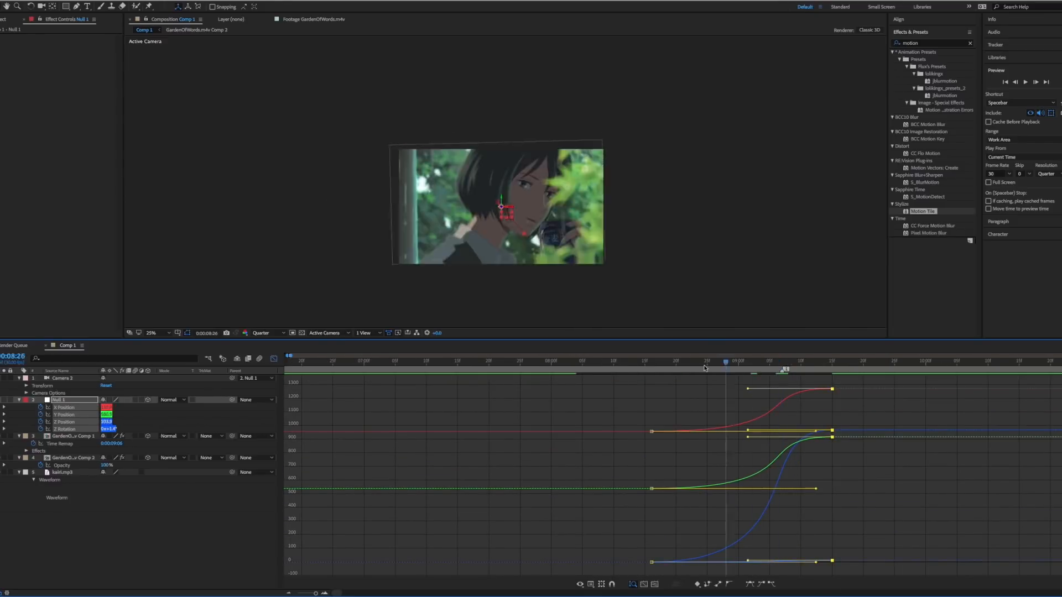
left_click(783, 360)
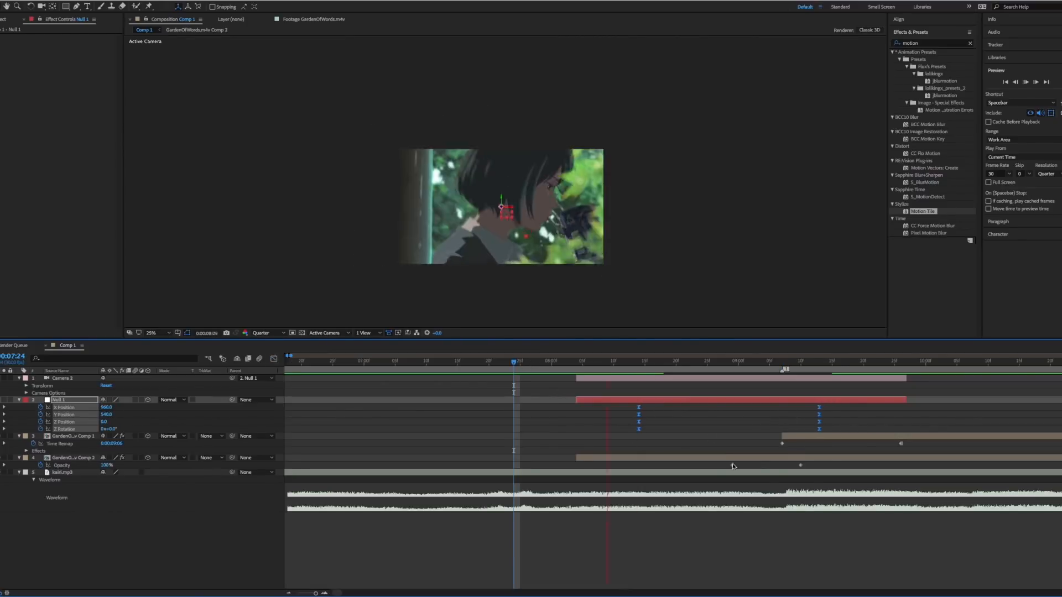
left_click(625, 361)
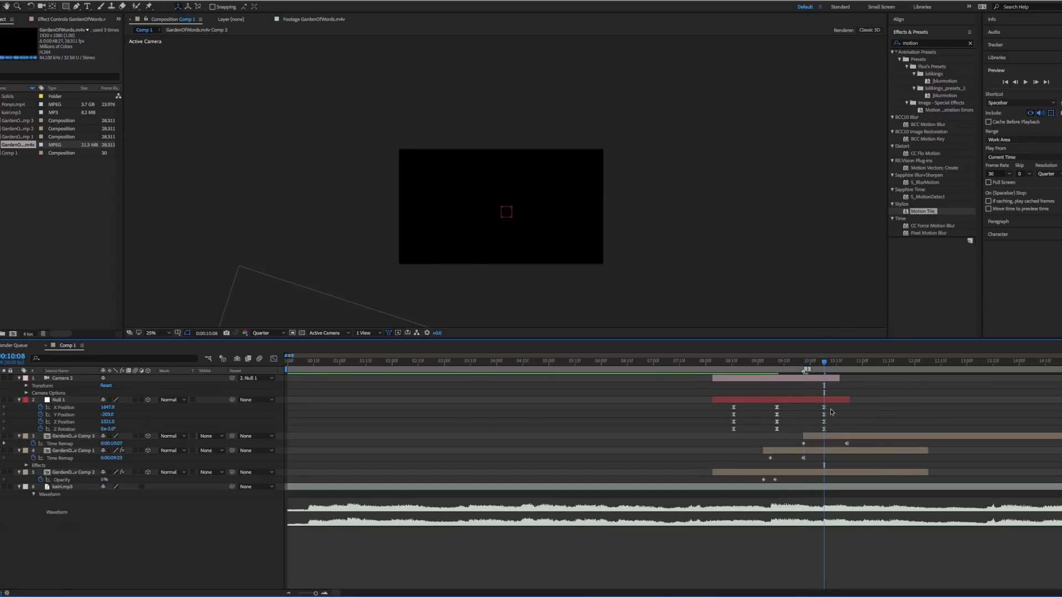
Add a third clip precomp, a Curves and Vibrance adjustment layer, and a black letterbox solid.
left_click(632, 585)
type("vibra")
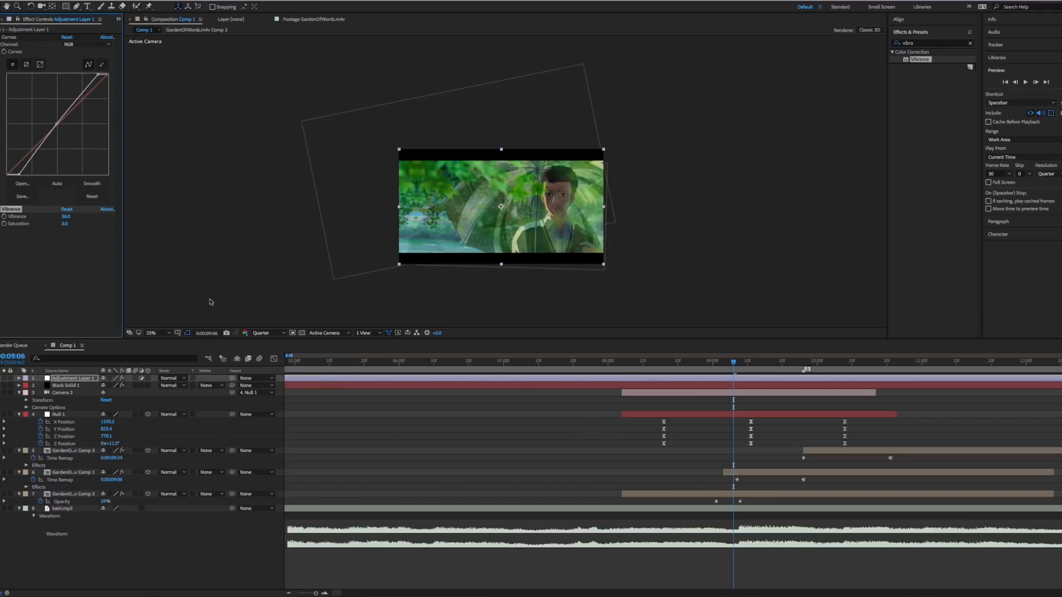
Keyframe GardenOfWords Comp 1's opacity across the transition and scrub before, during and after it.
left_click(876, 362)
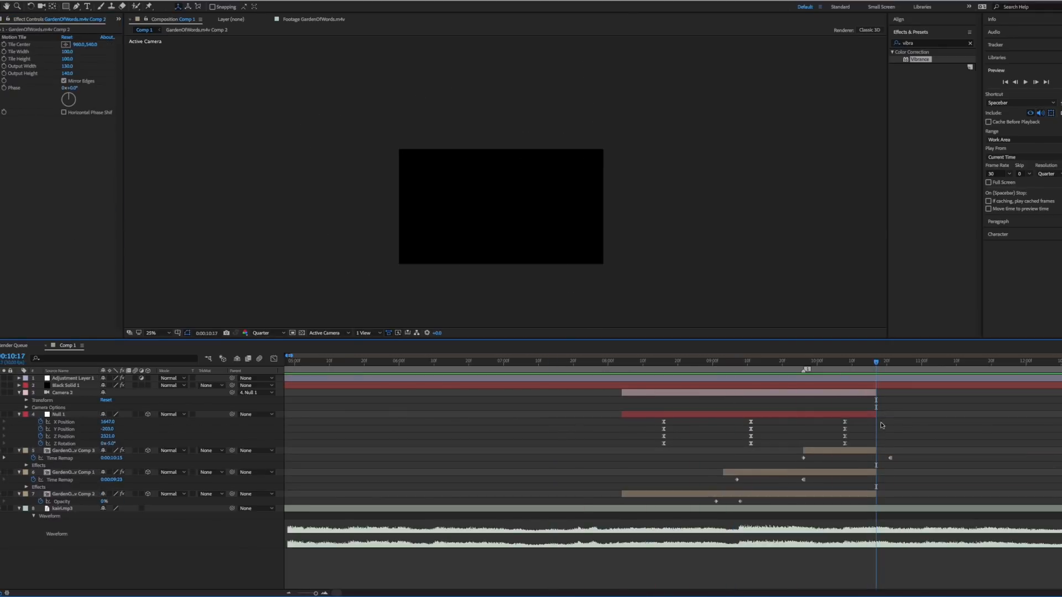
left_click(796, 361)
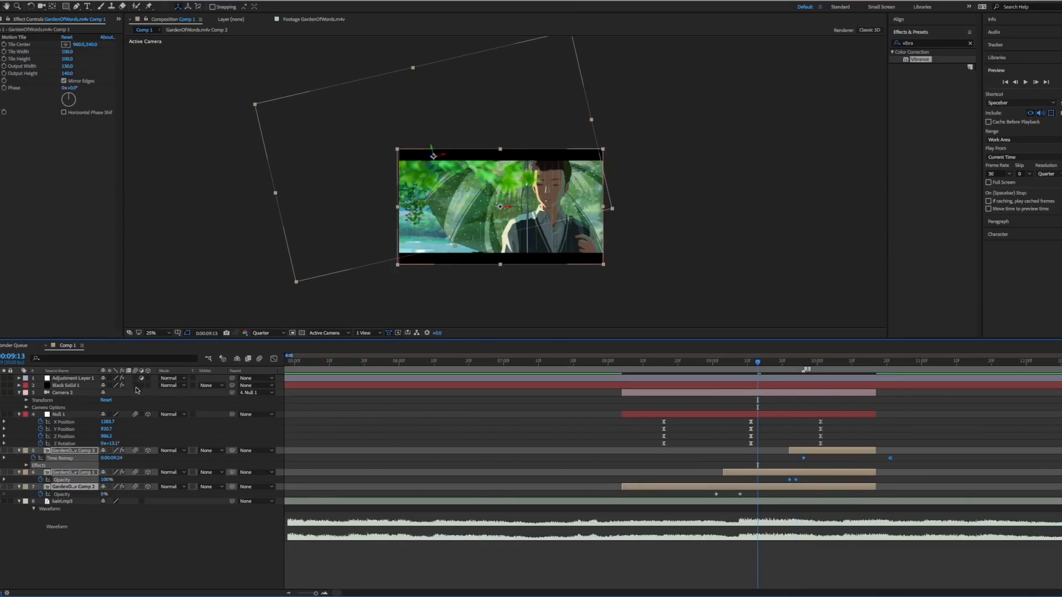
left_click(516, 360)
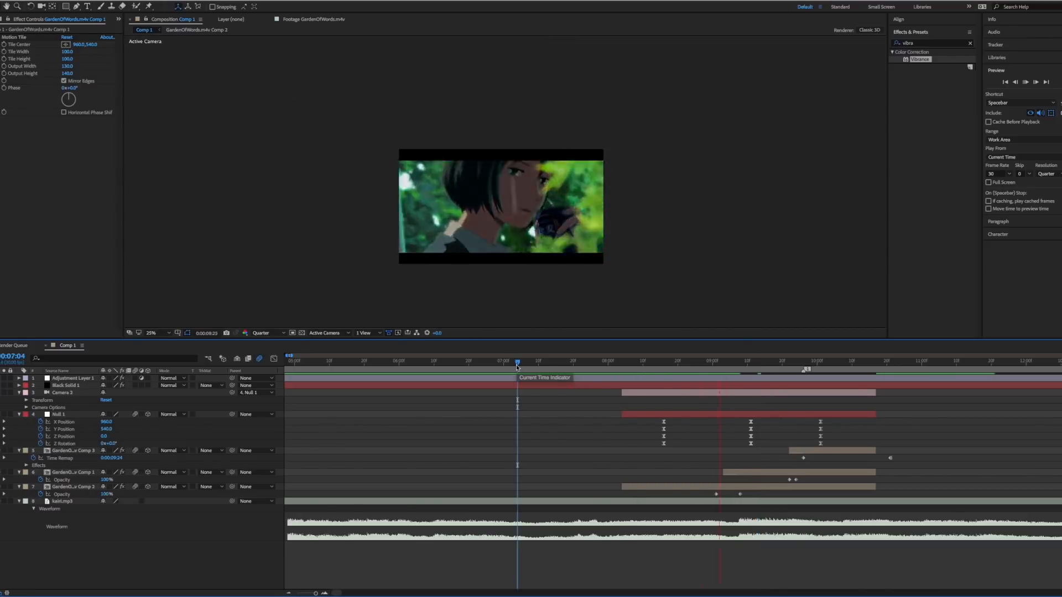
left_click(790, 363)
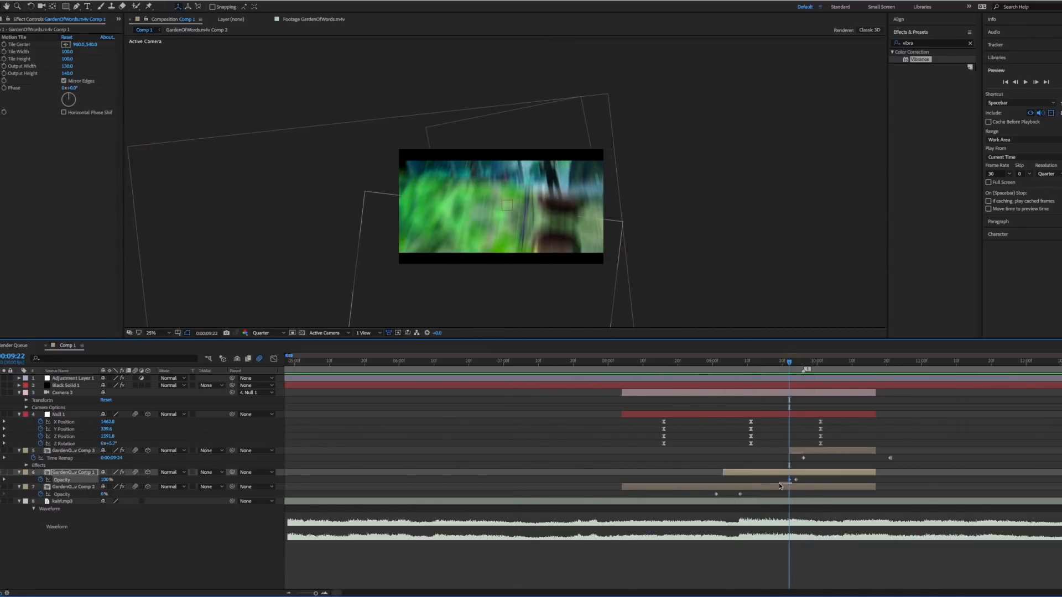